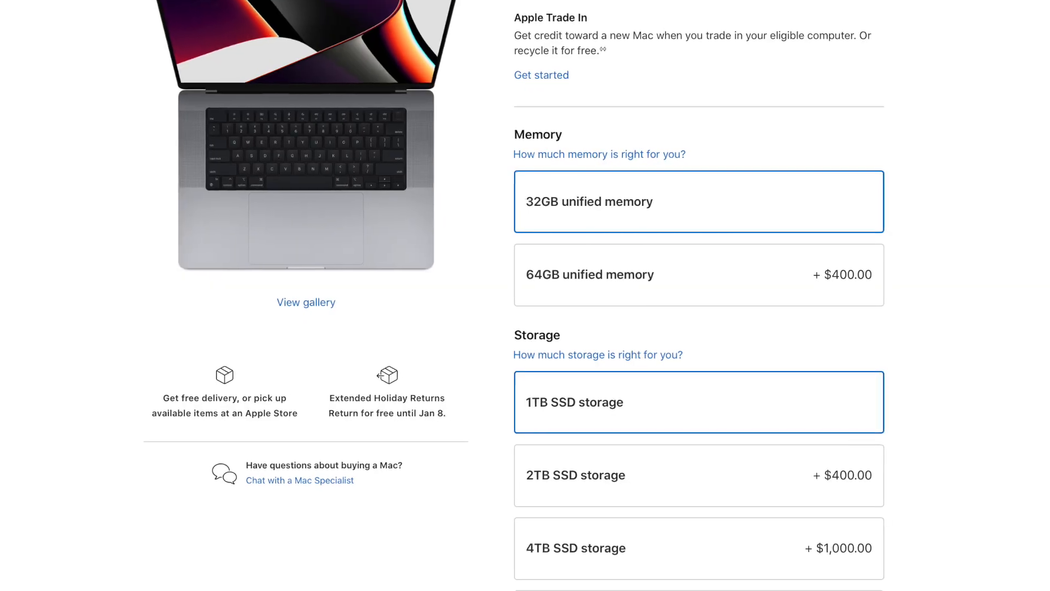
scroll("down", 3)
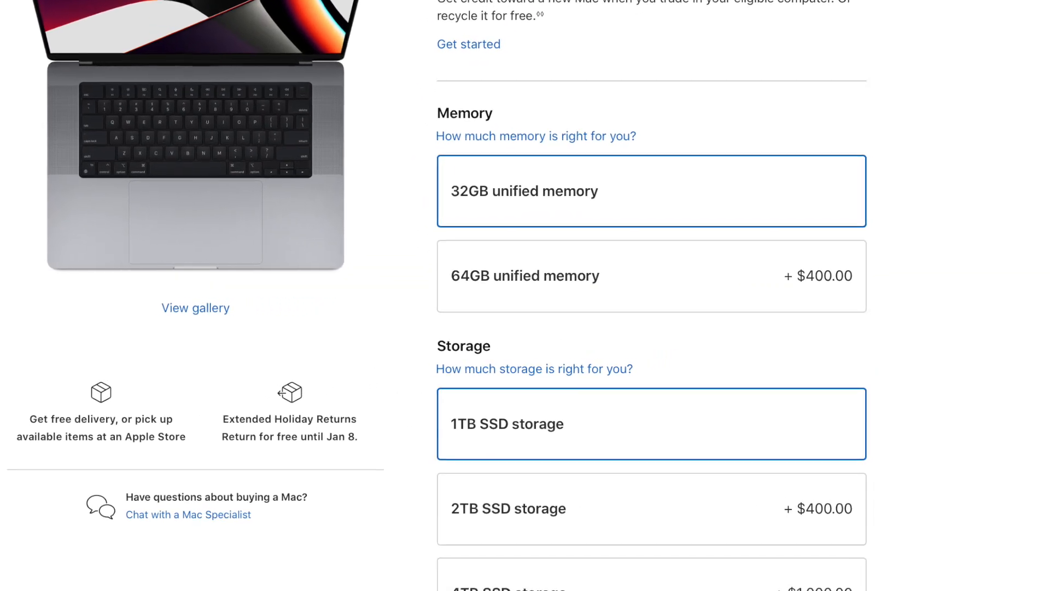
scroll("down", 3)
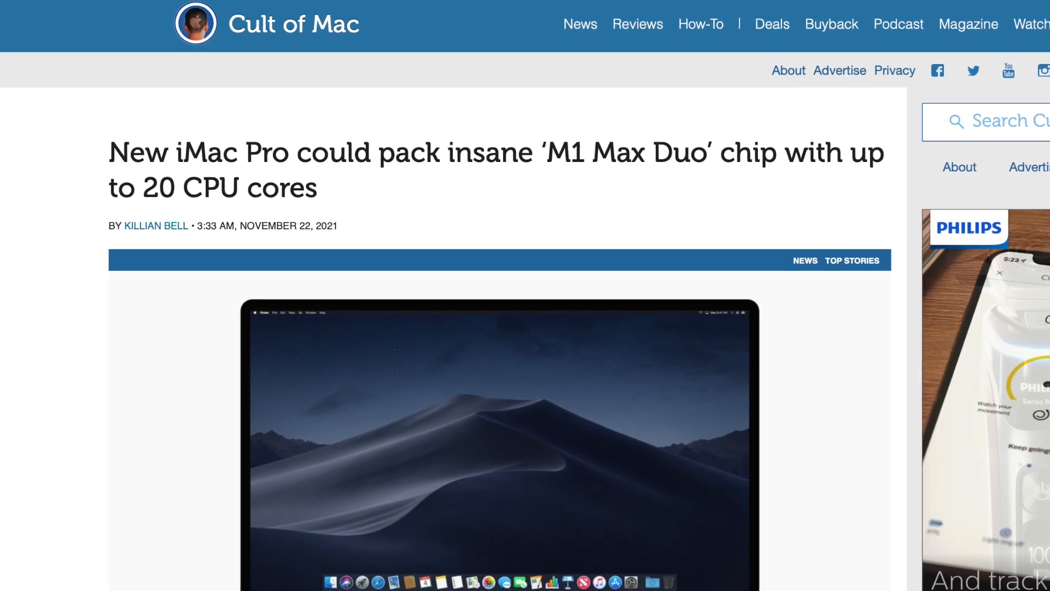
scroll("down", 3)
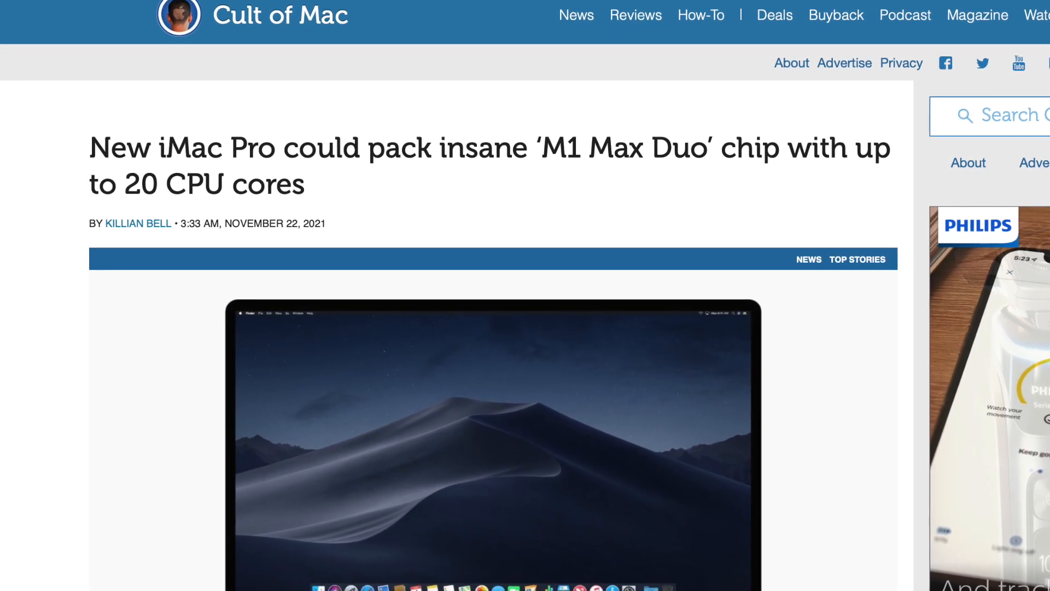